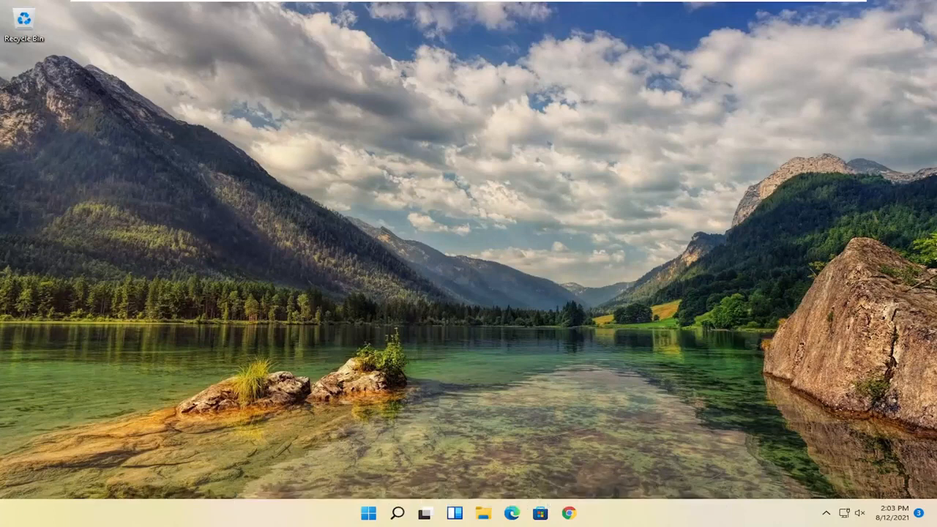
mouse_move(691, 371)
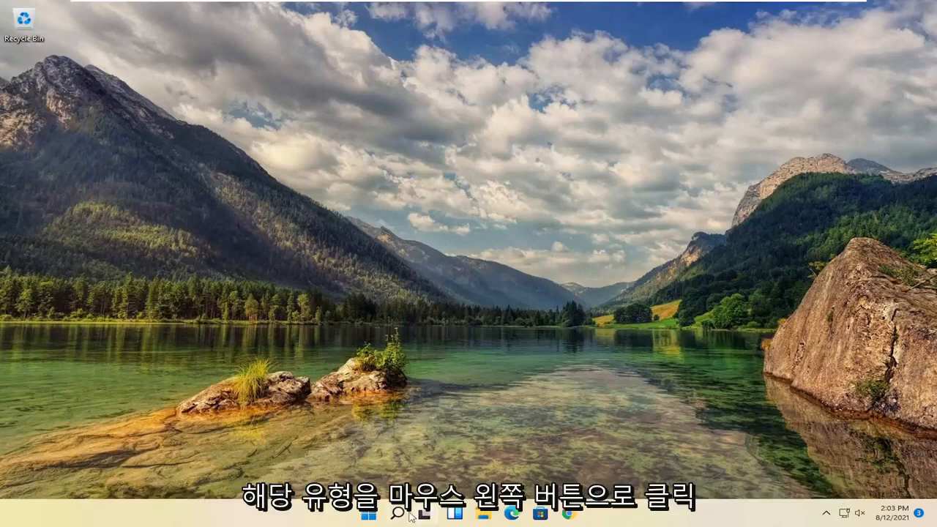
- Search 'advanced system' and reach System Properties on its Advanced tab
left_click(398, 512)
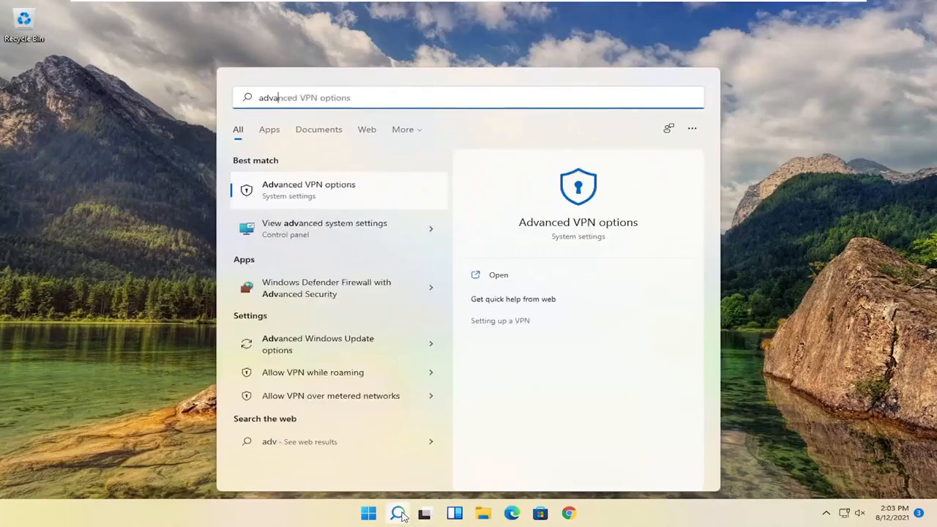
type("advanced system")
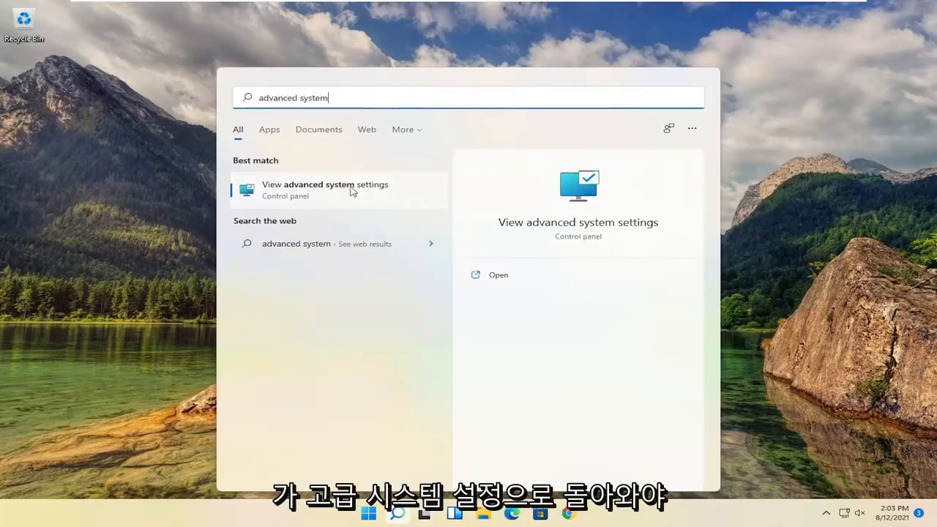
left_click(325, 191)
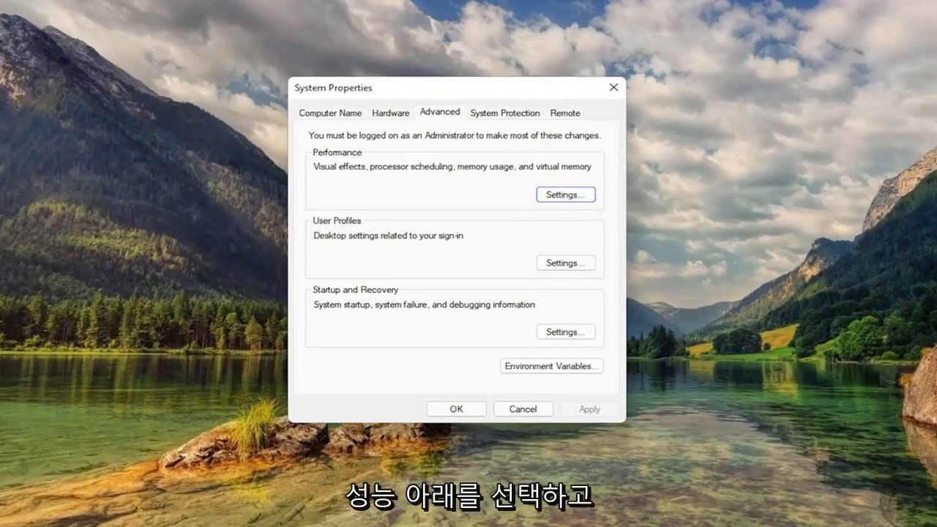
- Reach Performance Options' Advanced tab showing the 1408 MB paging file total
left_click(565, 193)
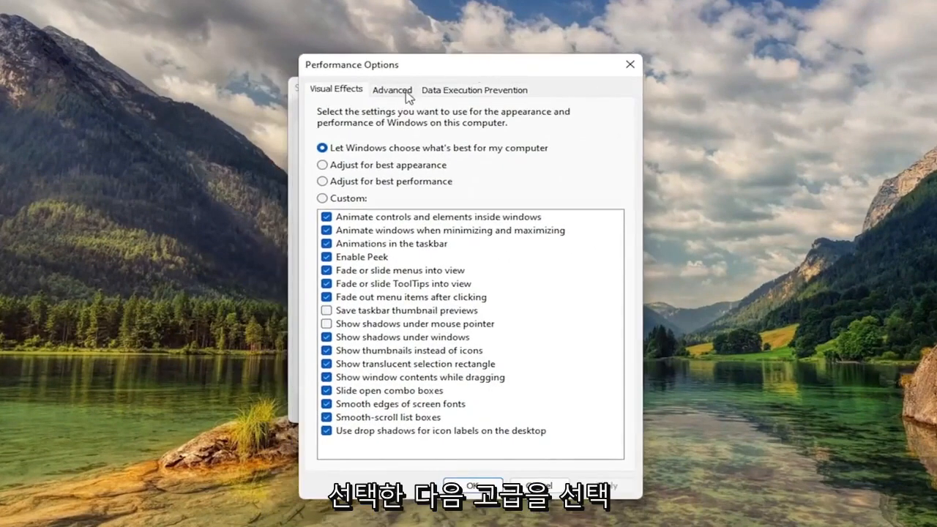
left_click(392, 89)
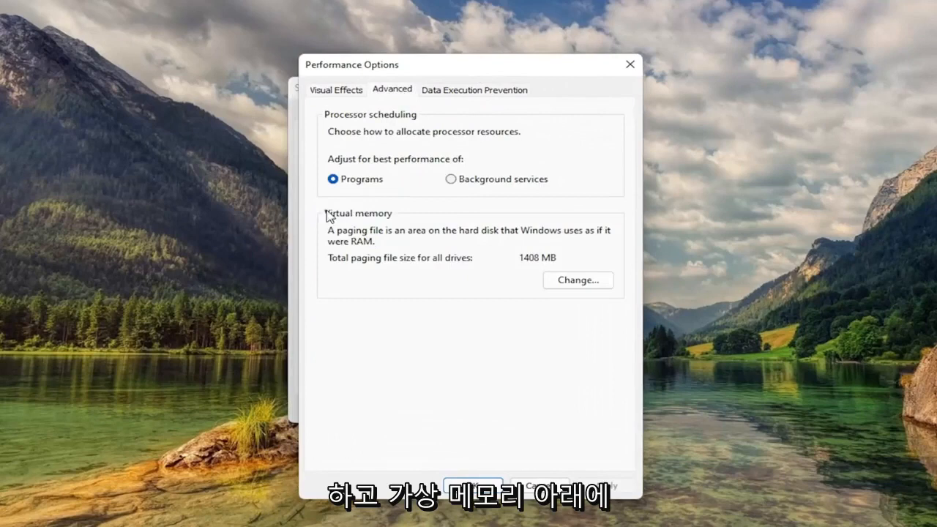
mouse_move(350, 240)
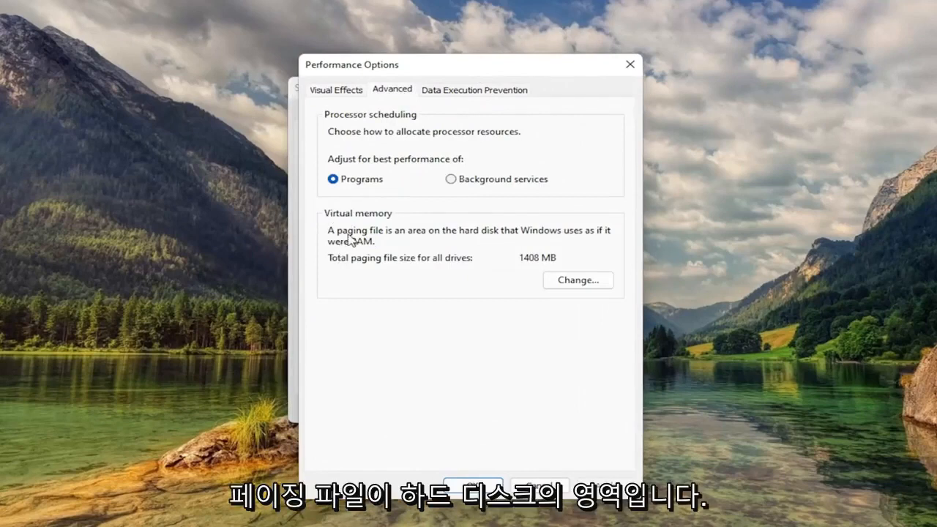
mouse_move(557, 243)
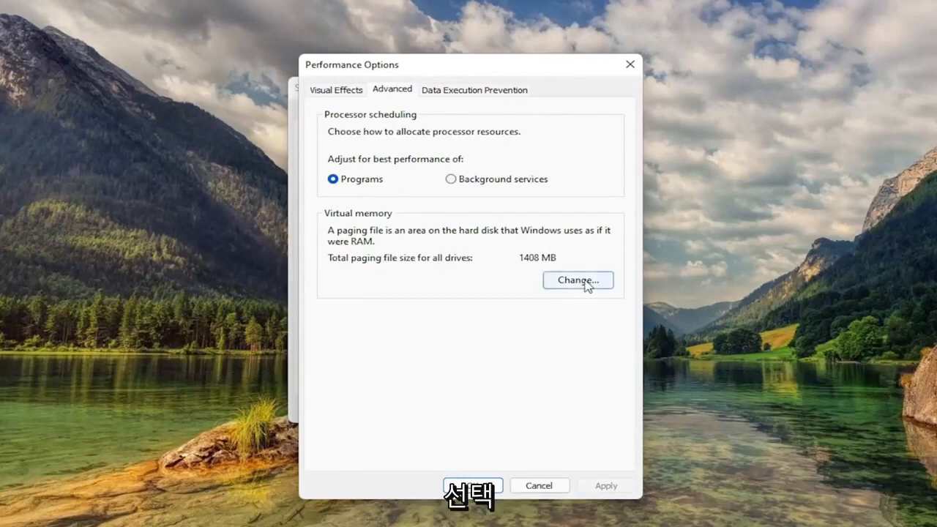
- Disable automatic management and set drive C: to a custom 1407 MB initial and maximum paging file
left_click(577, 280)
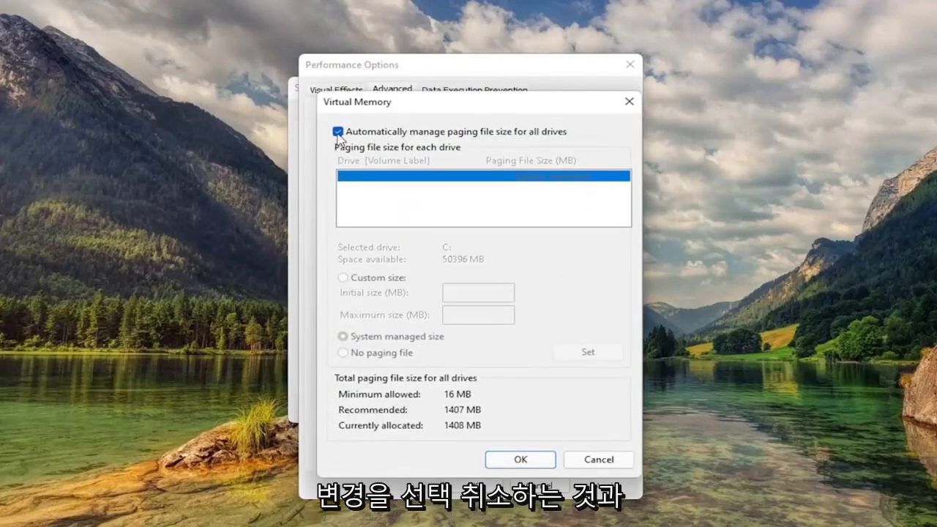
left_click(337, 132)
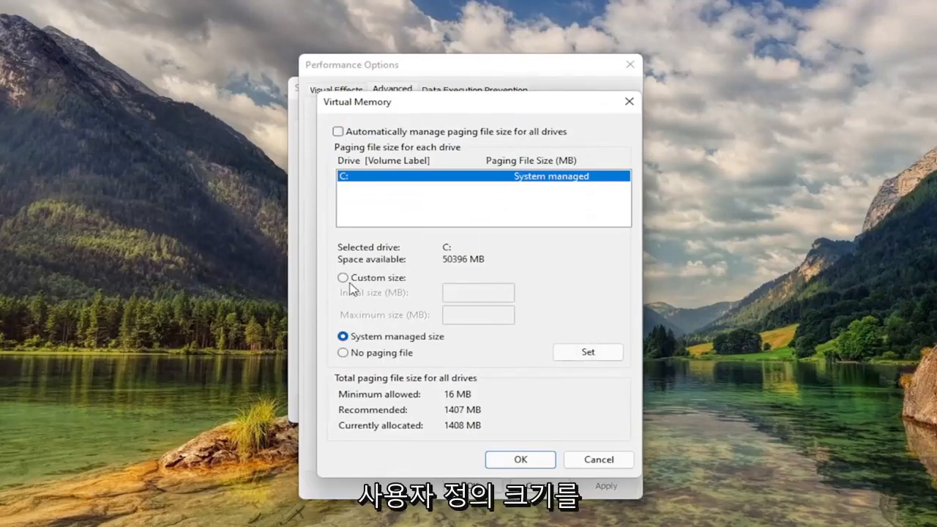
left_click(343, 279)
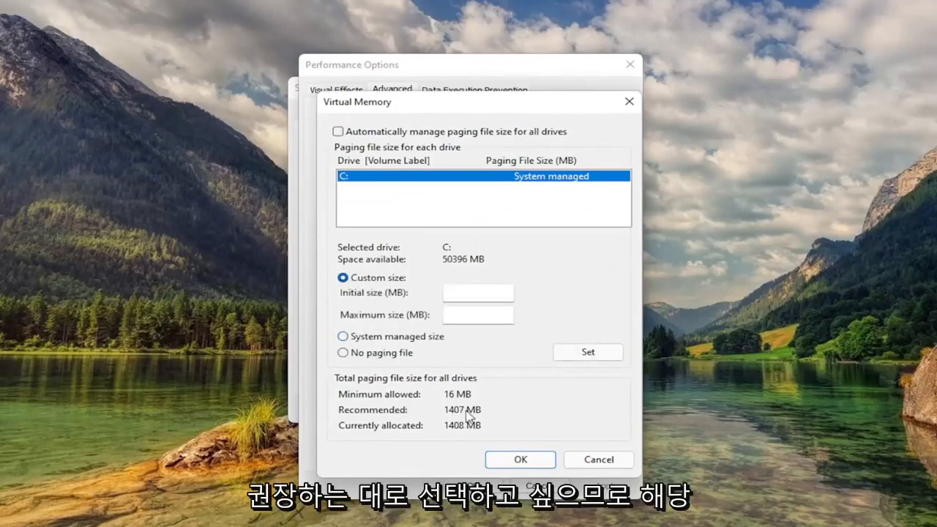
type("1407")
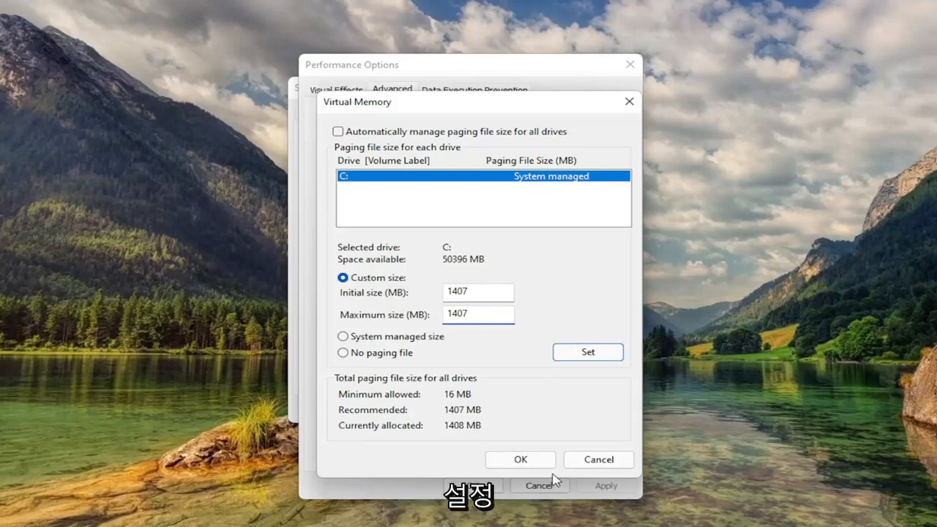
left_click(589, 351)
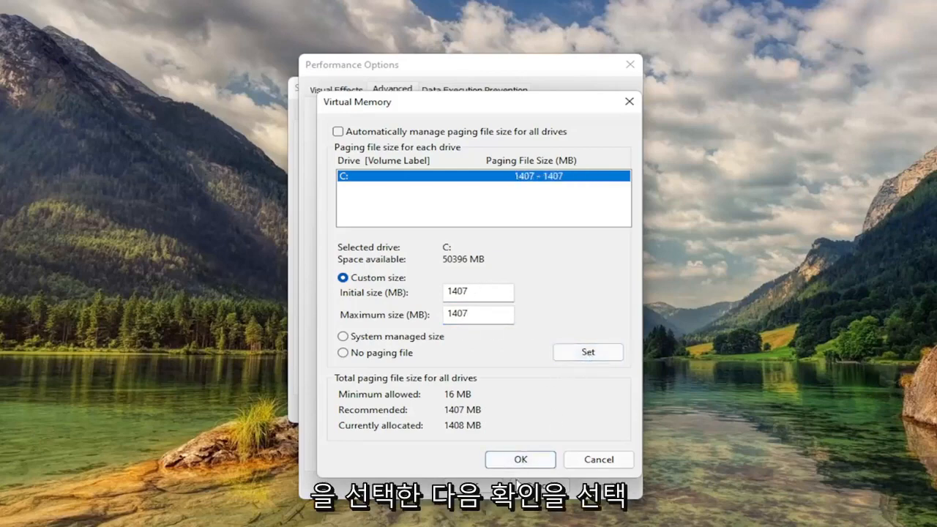
left_click(520, 460)
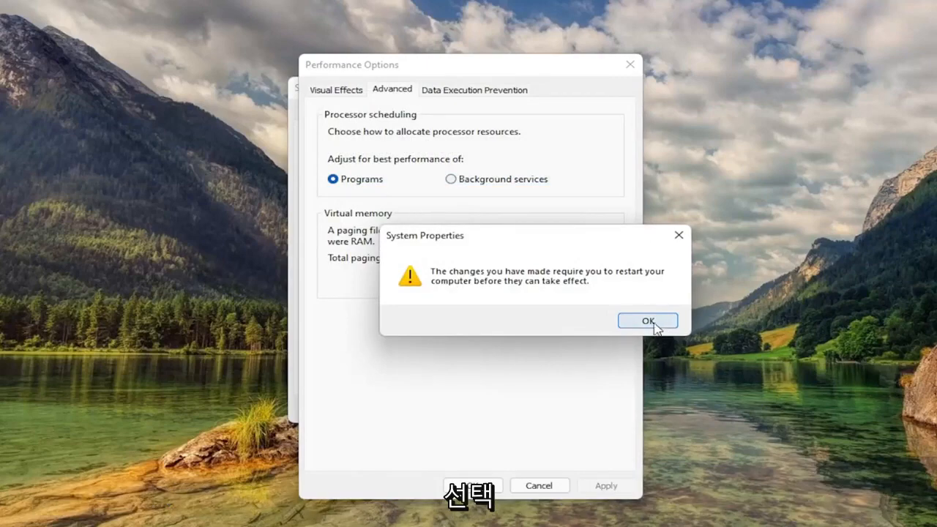
- Acknowledge the restart notice and restart the computer immediately
left_click(647, 320)
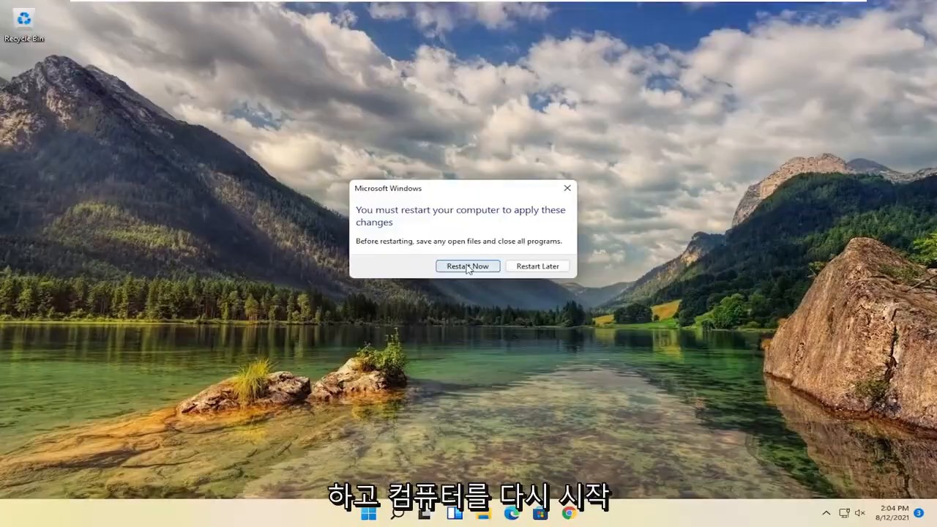
left_click(467, 267)
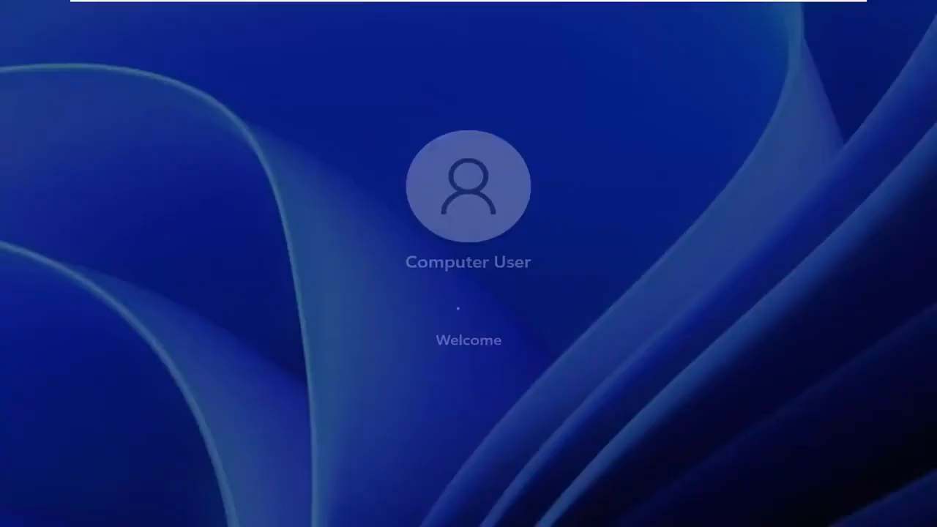